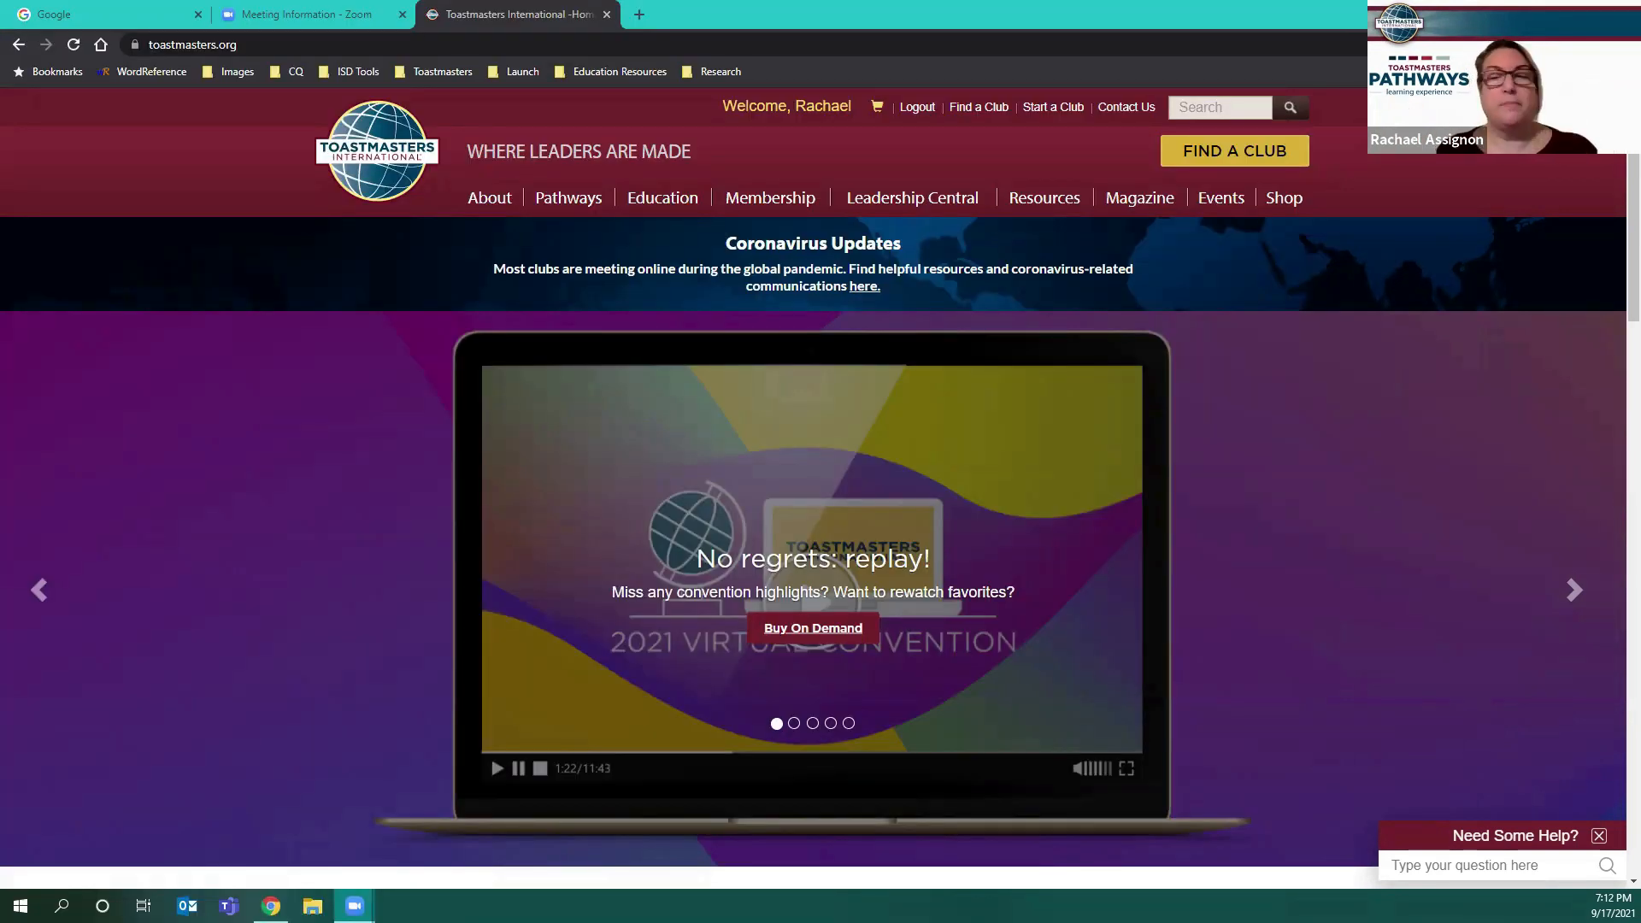
{"action": "mouse_move", "coordinate": [806, 106]}
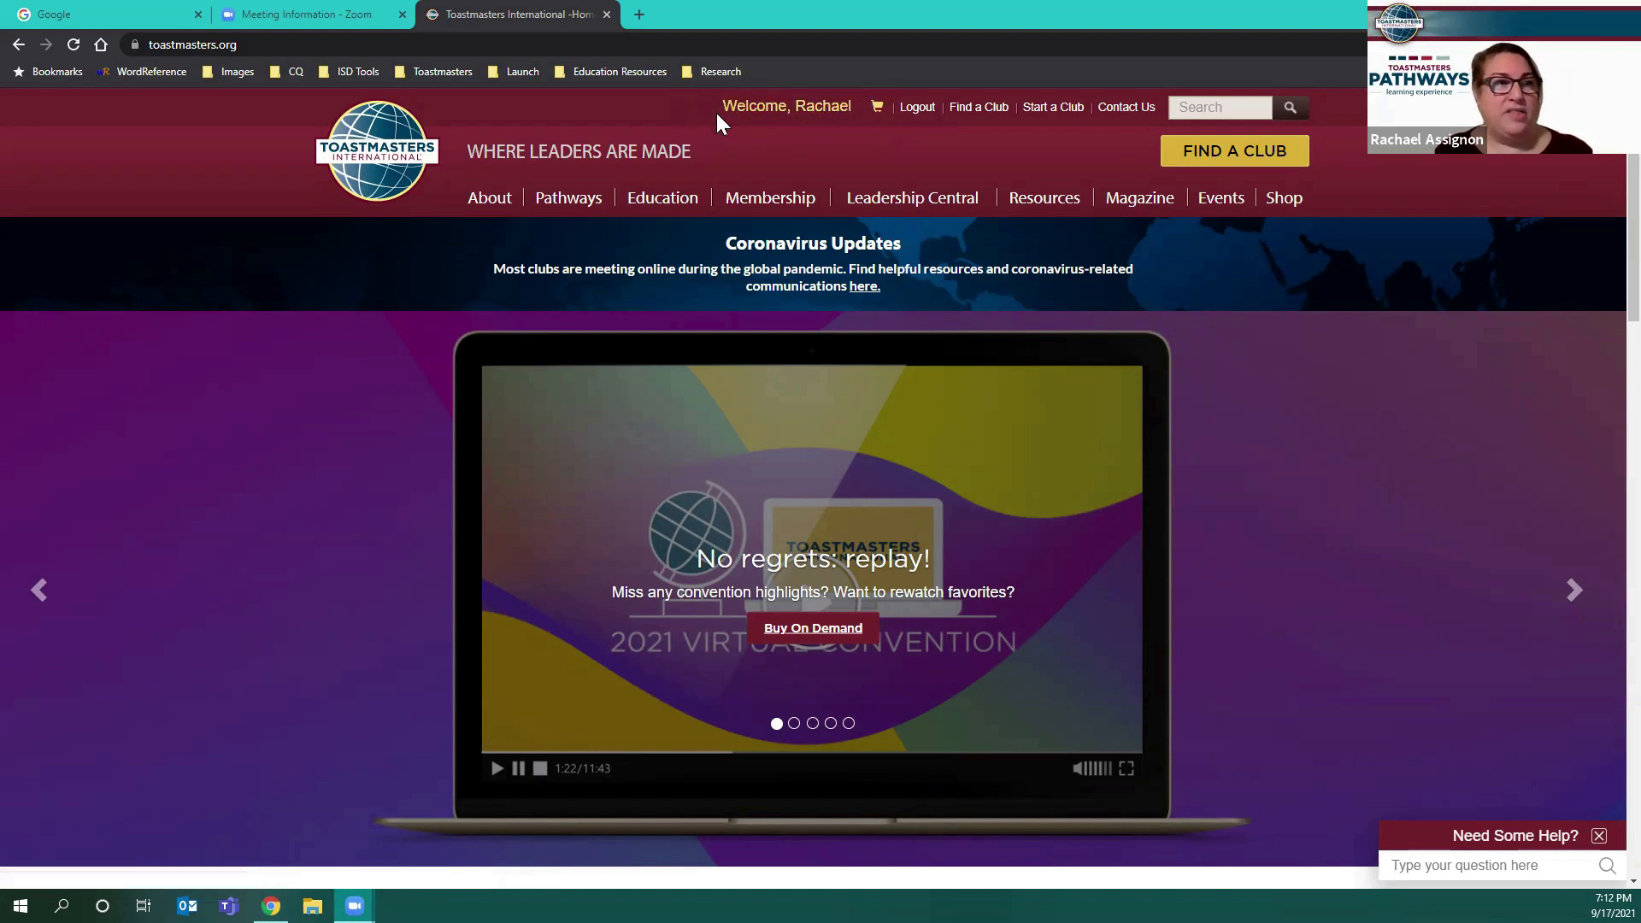
{"action": "mouse_move", "coordinate": [826, 115]}
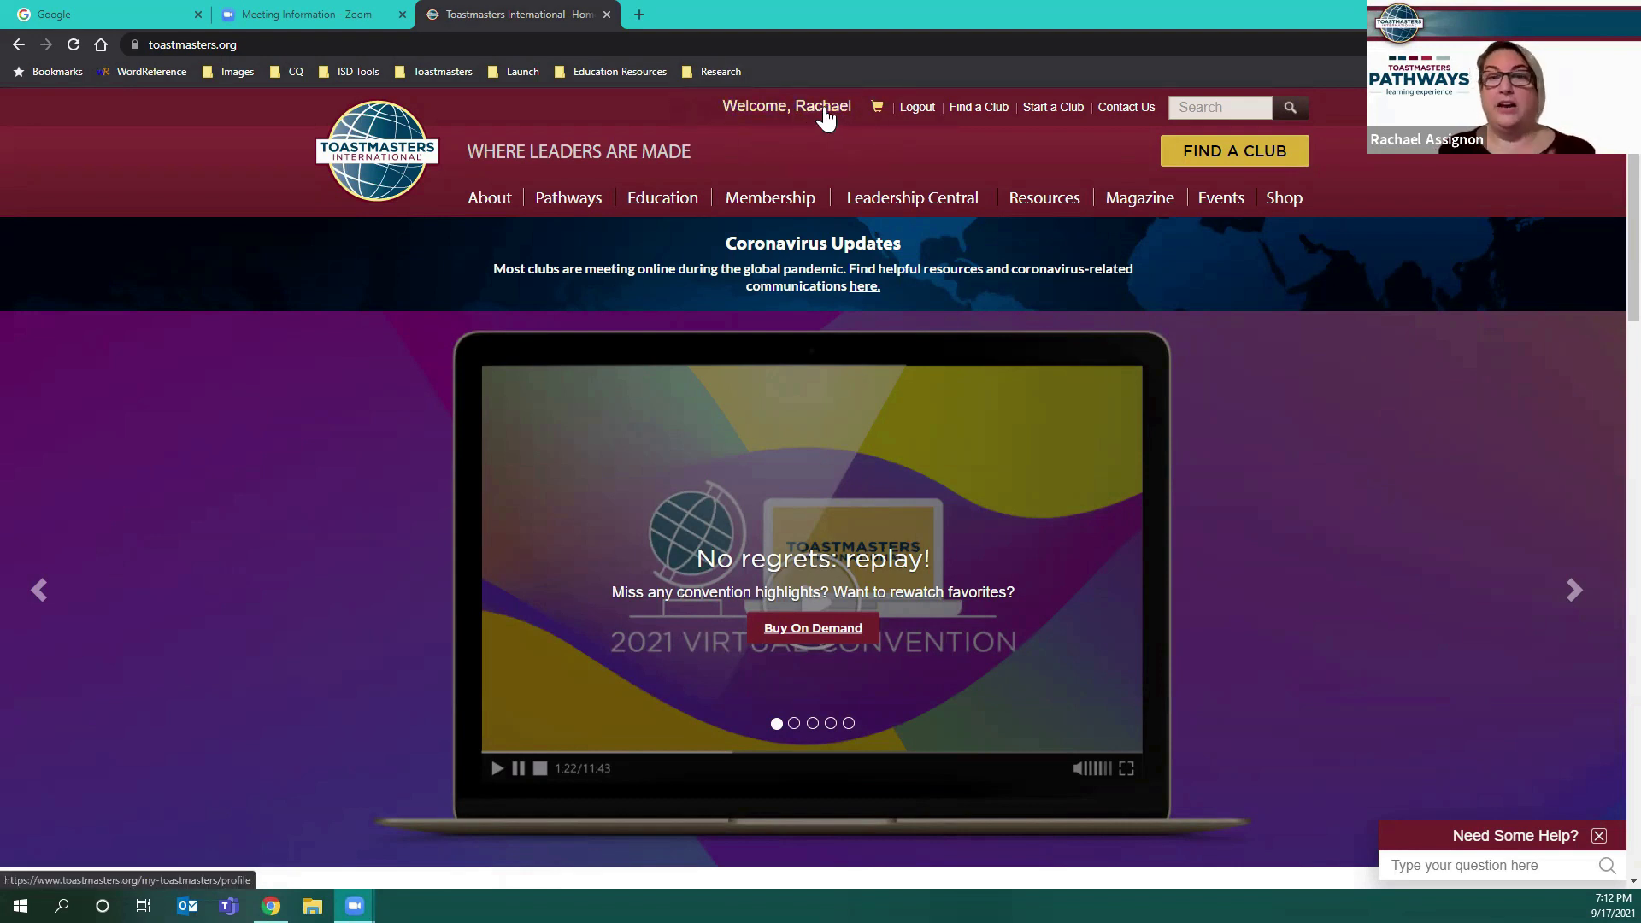
{"action": "mouse_move", "coordinate": [916, 106]}
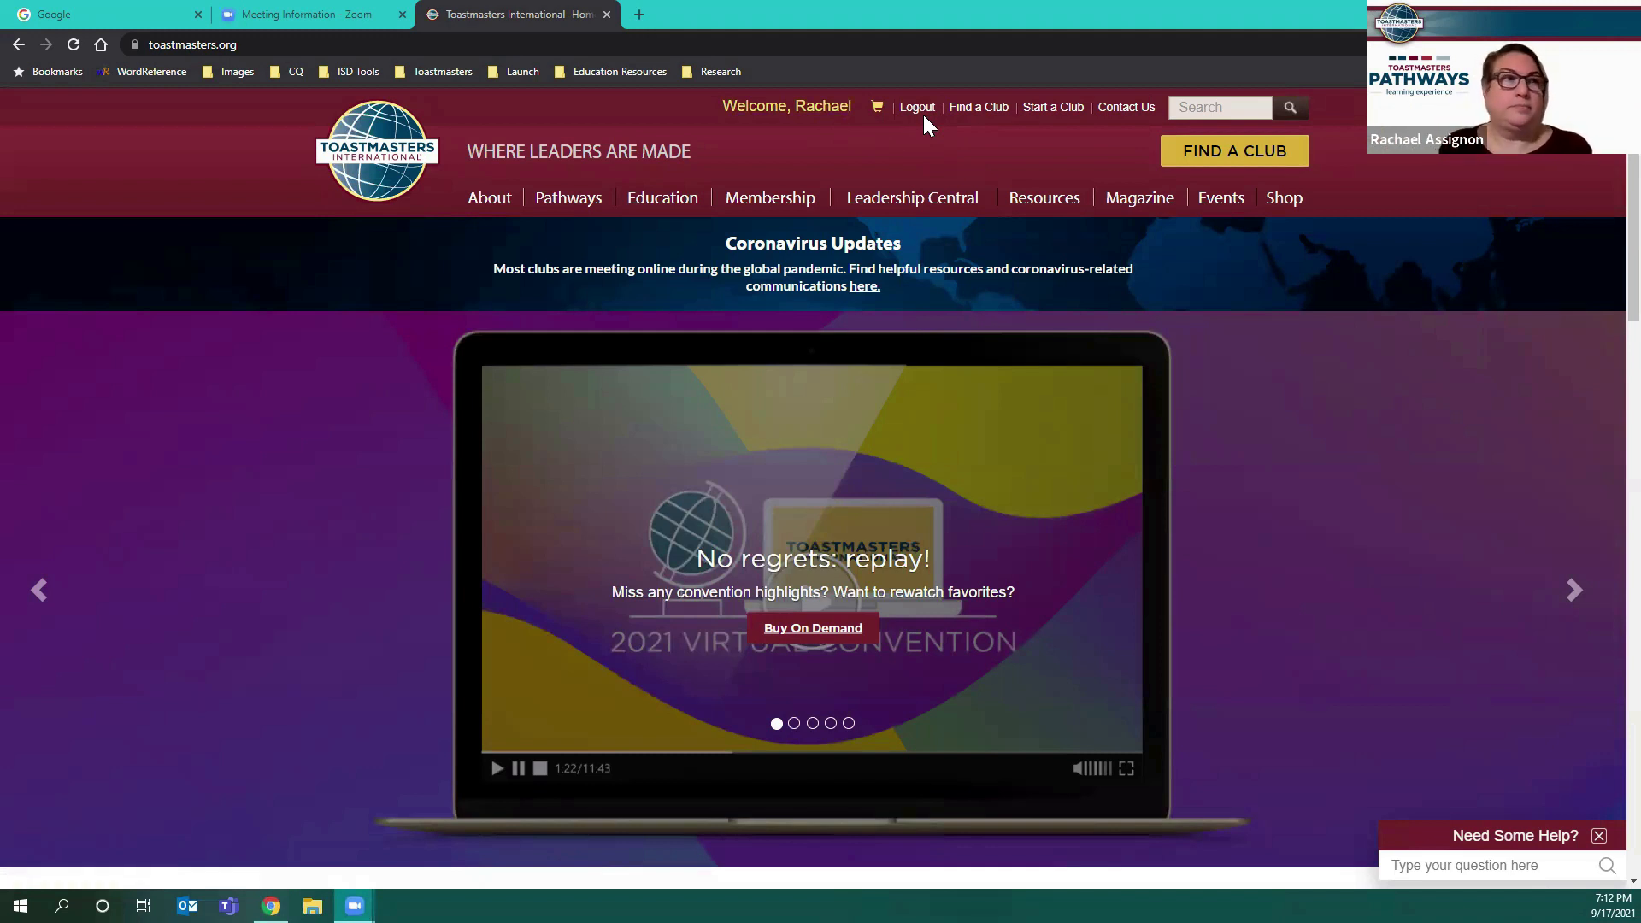
{"action": "mouse_move", "coordinate": [919, 127]}
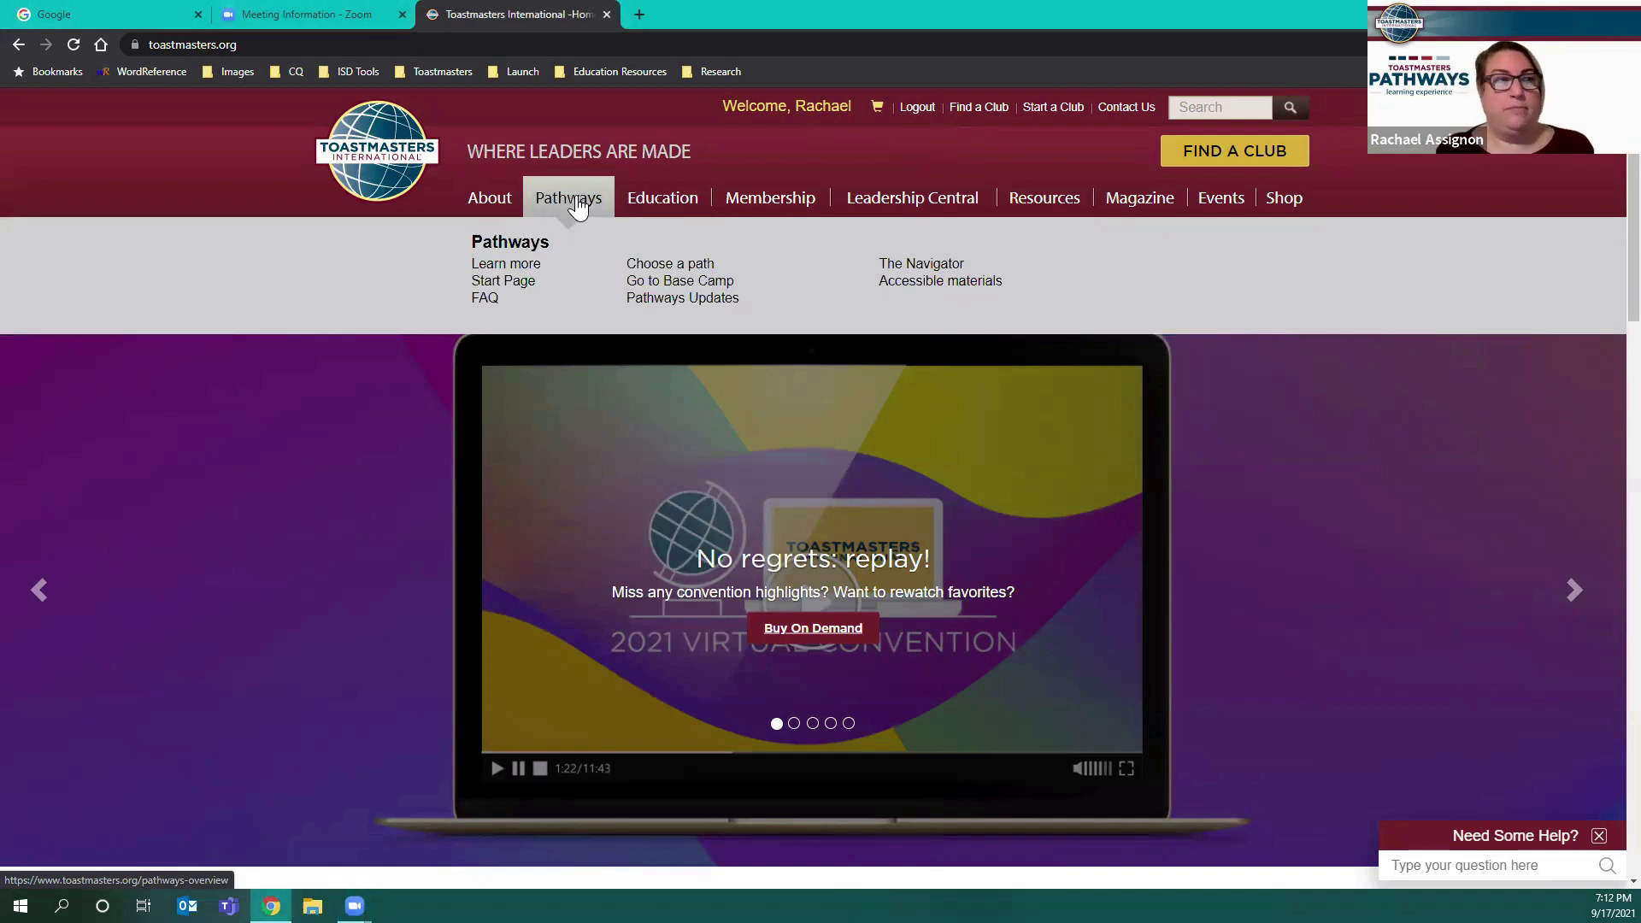
{"action": "mouse_move", "coordinate": [679, 281]}
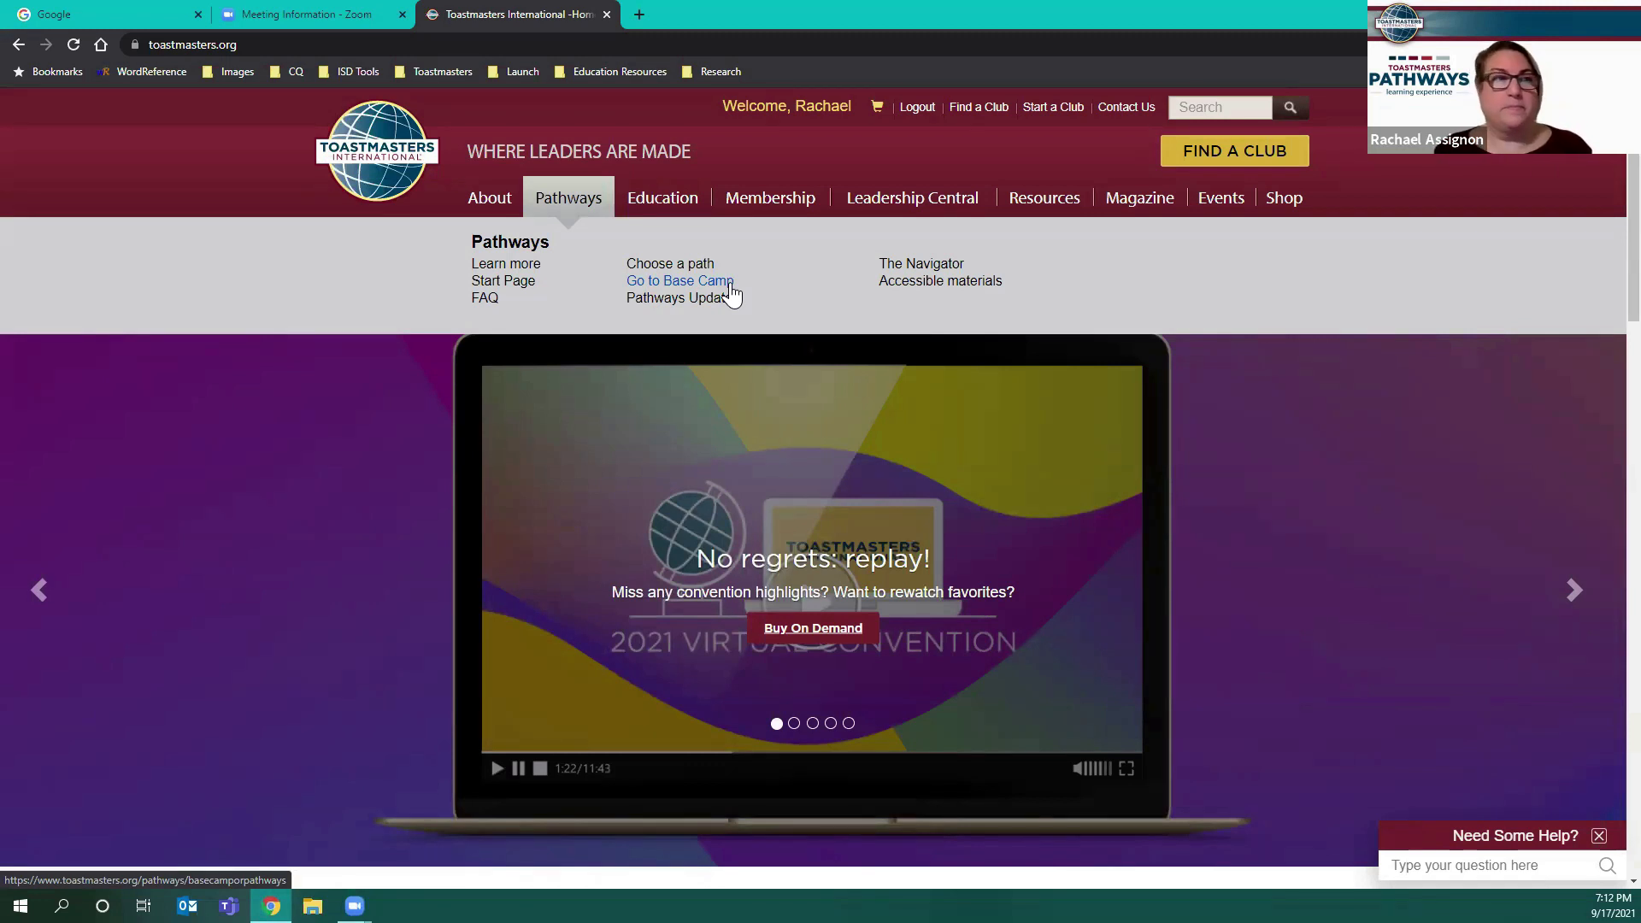
{"action": "mouse_move", "coordinate": [814, 112]}
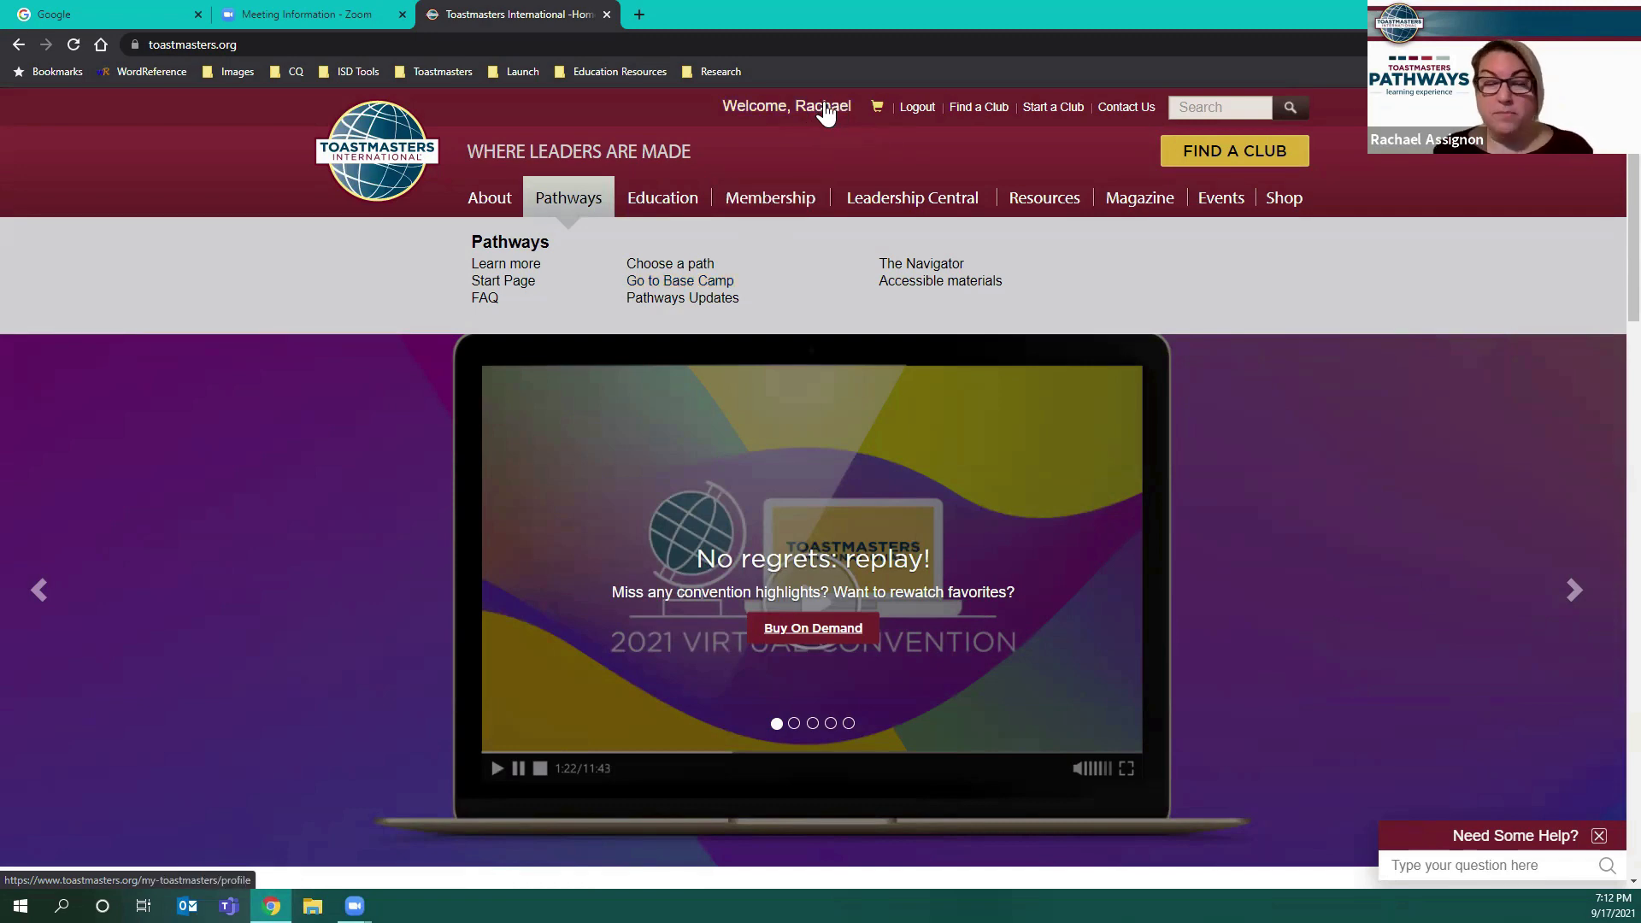
Step: Open My Toastmasters Profile and check Florida International Talkers is selected for Base Camp
{"action": "left_click", "coordinate": [786, 106]}
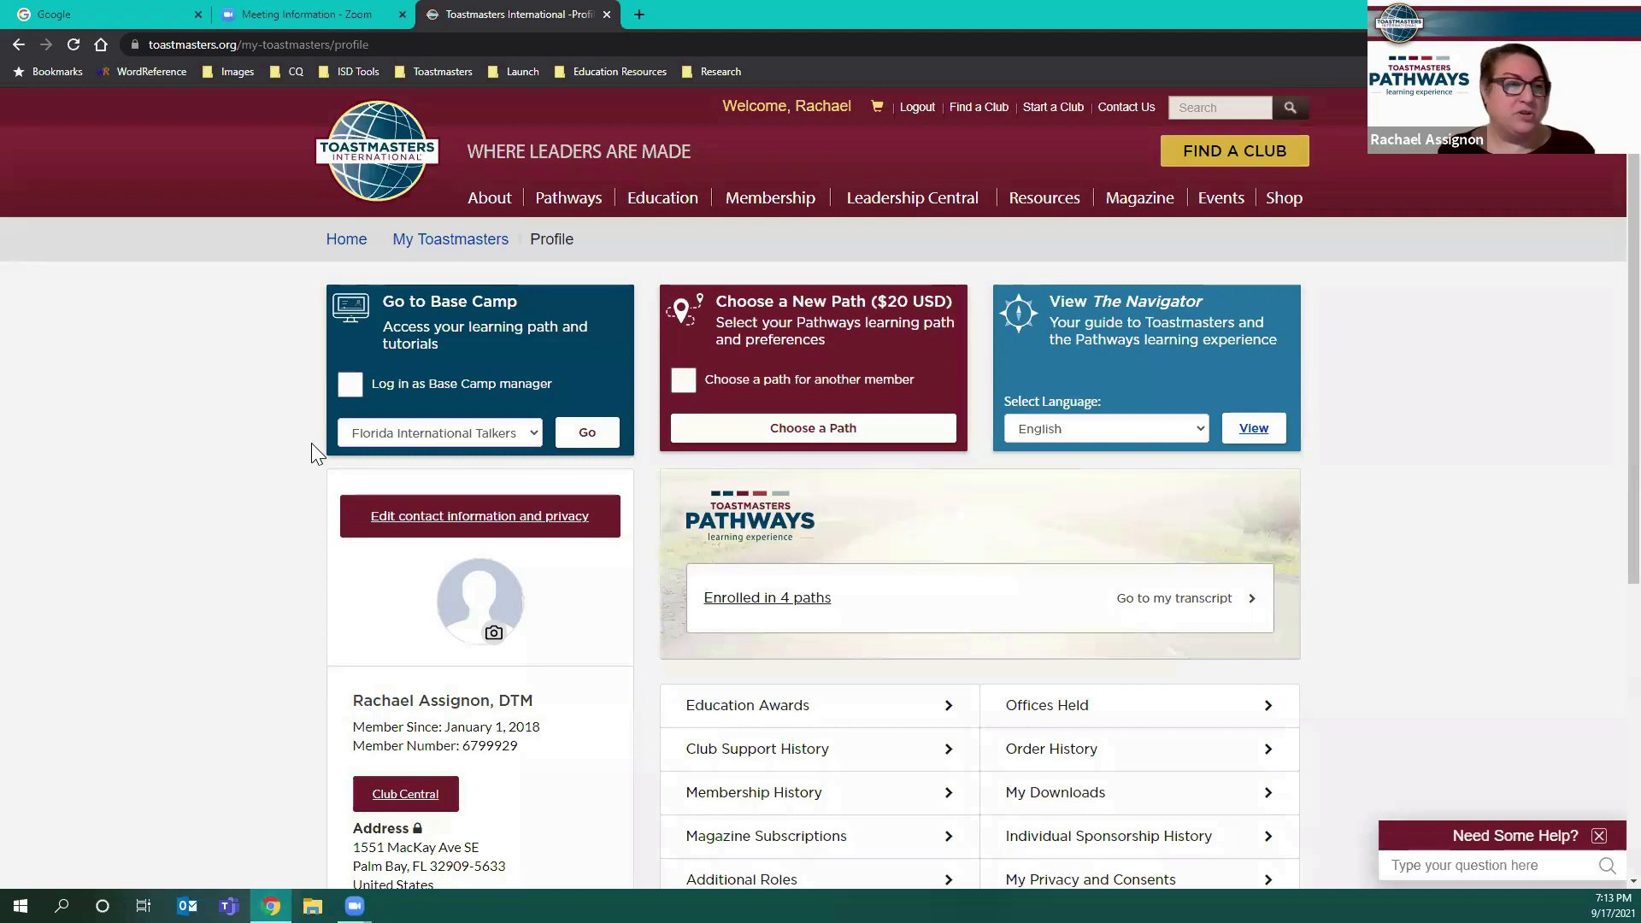
{"action": "mouse_move", "coordinate": [379, 319]}
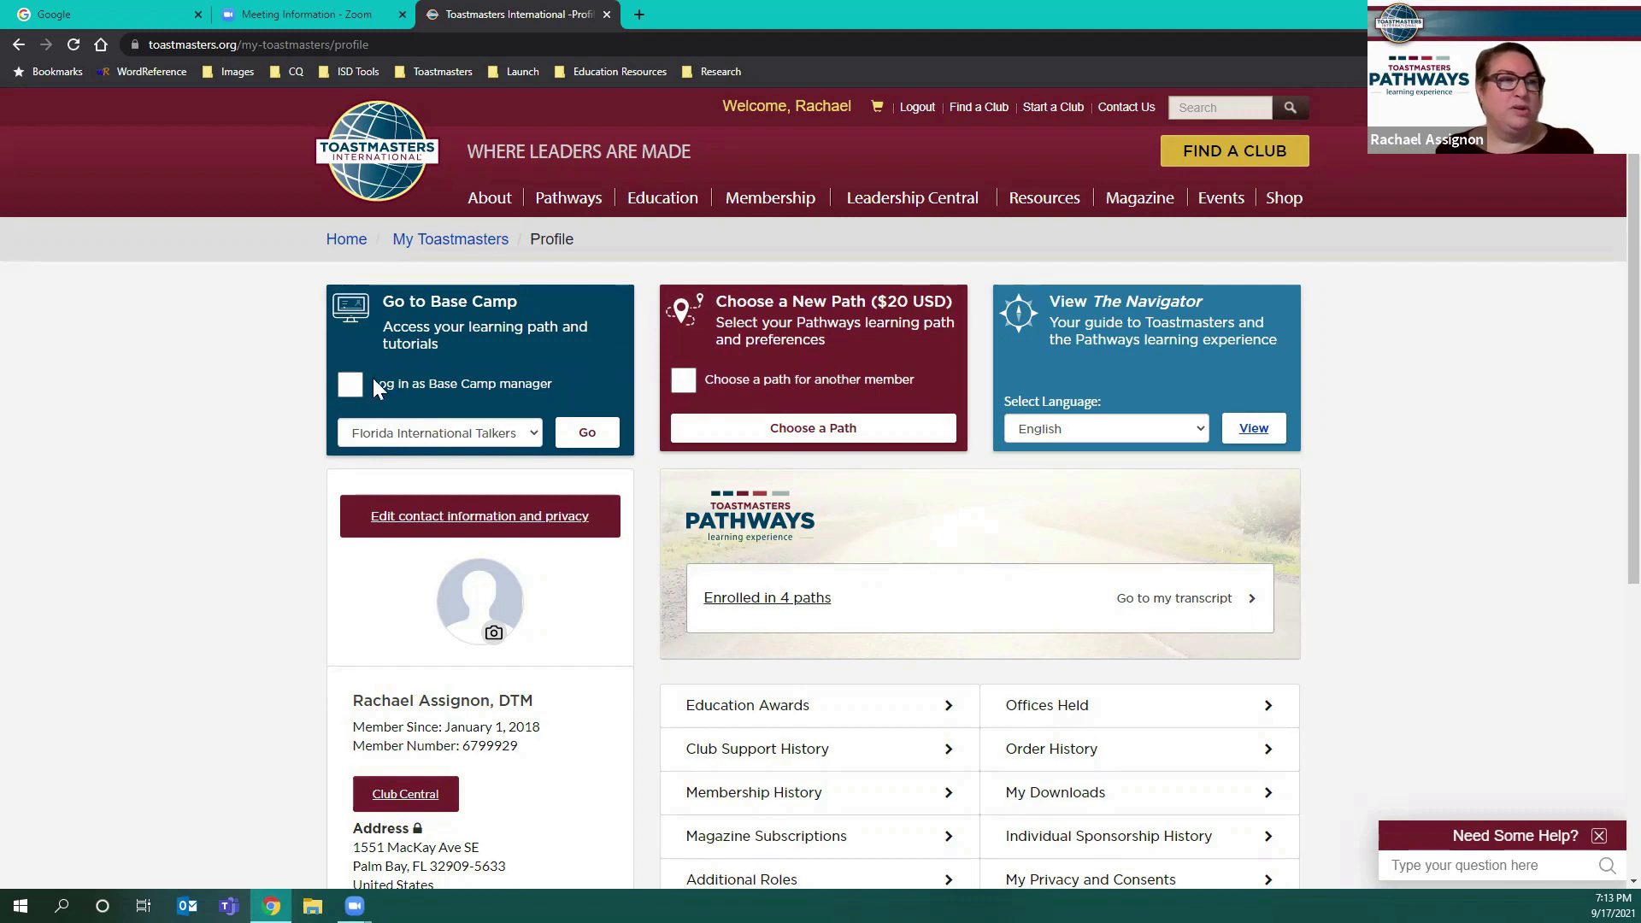
{"action": "mouse_move", "coordinate": [515, 375]}
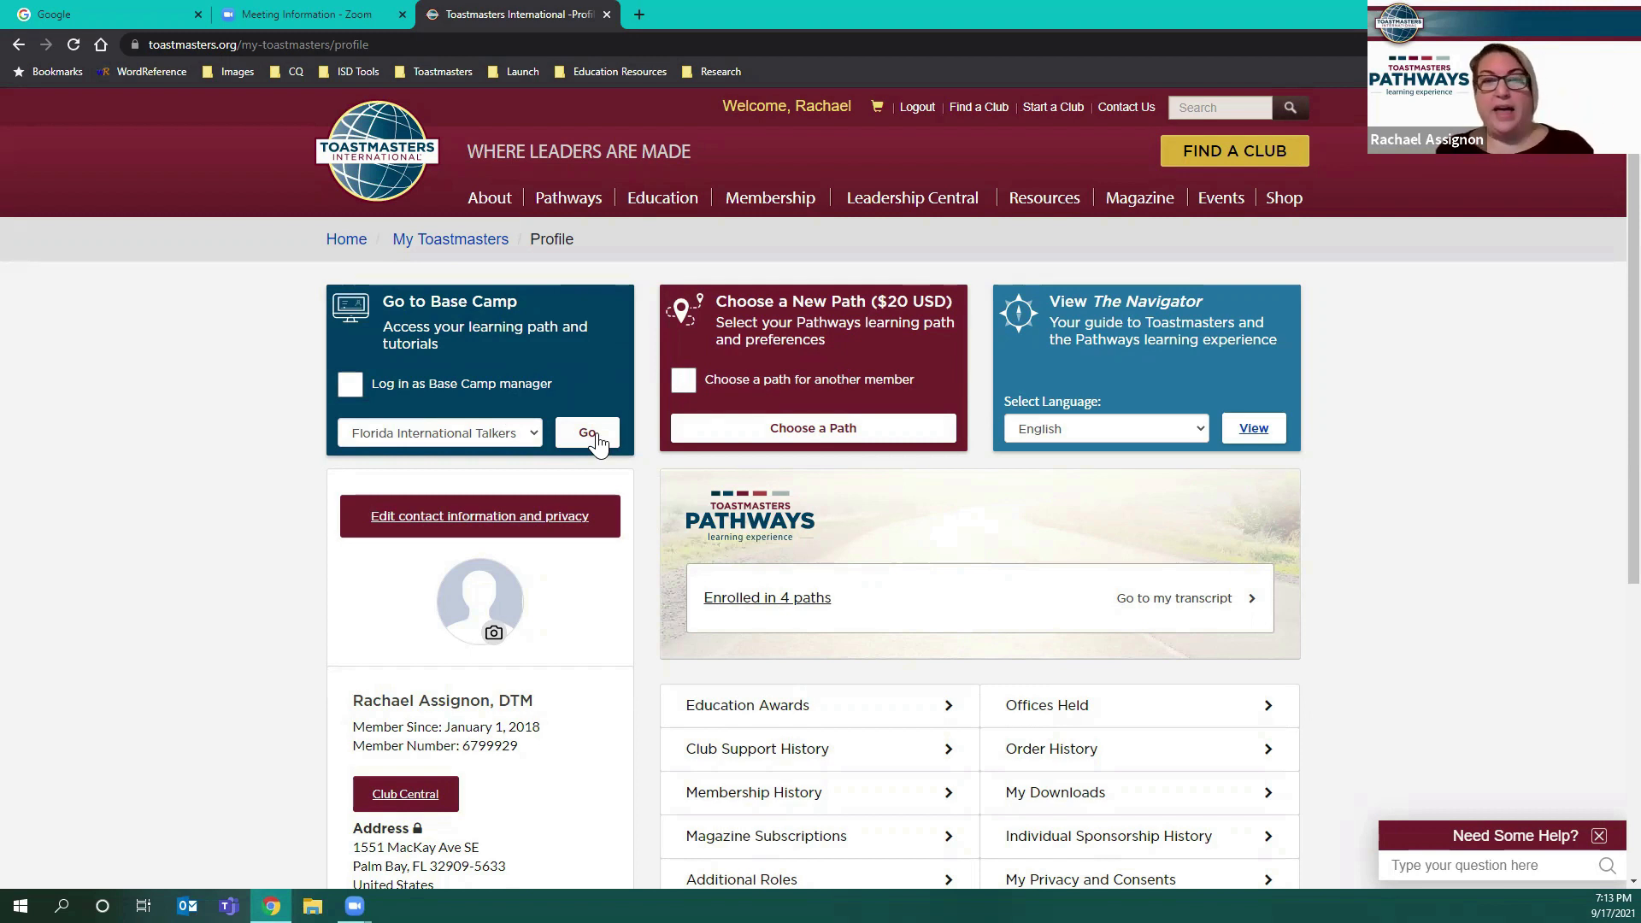
{"action": "mouse_move", "coordinate": [587, 400]}
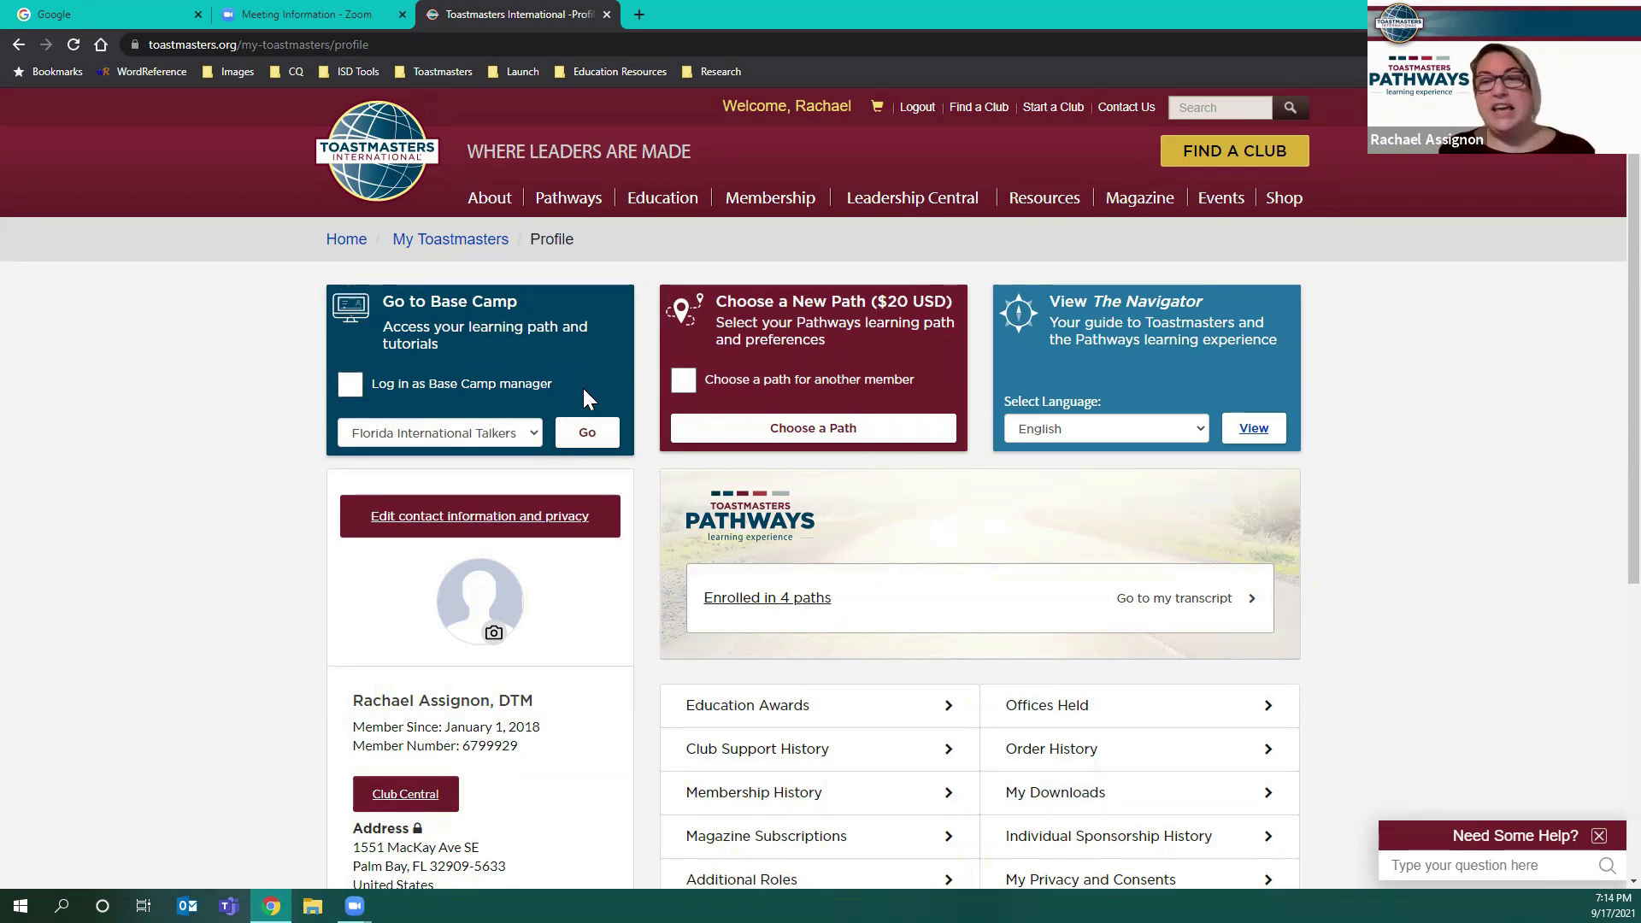
{"action": "mouse_move", "coordinate": [560, 448]}
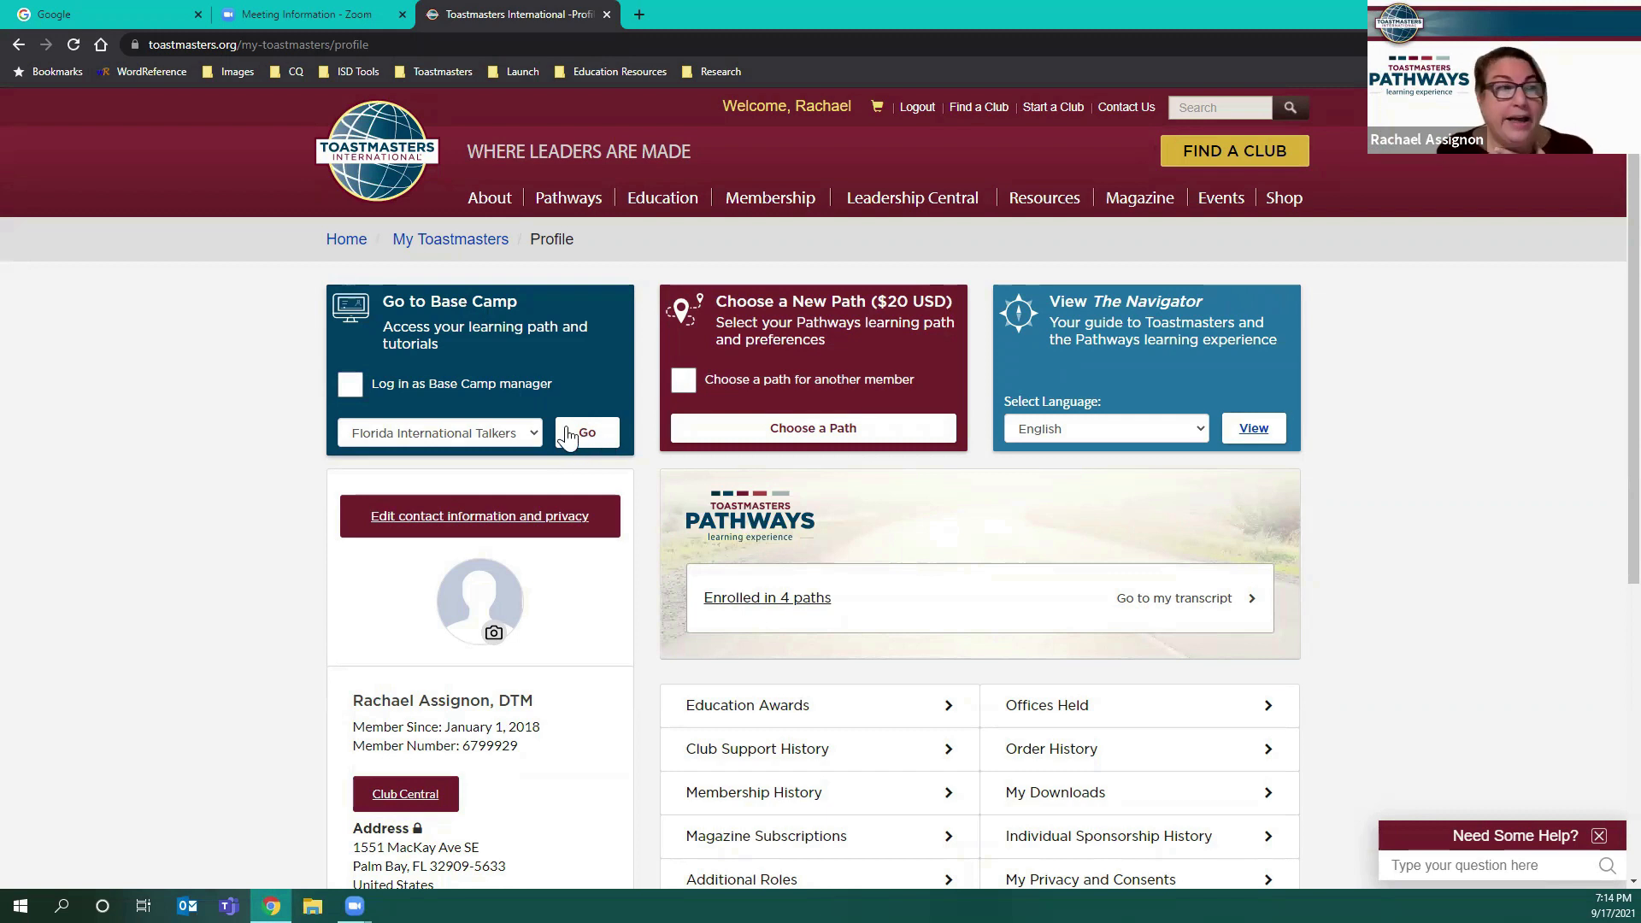
{"action": "left_click", "coordinate": [438, 432]}
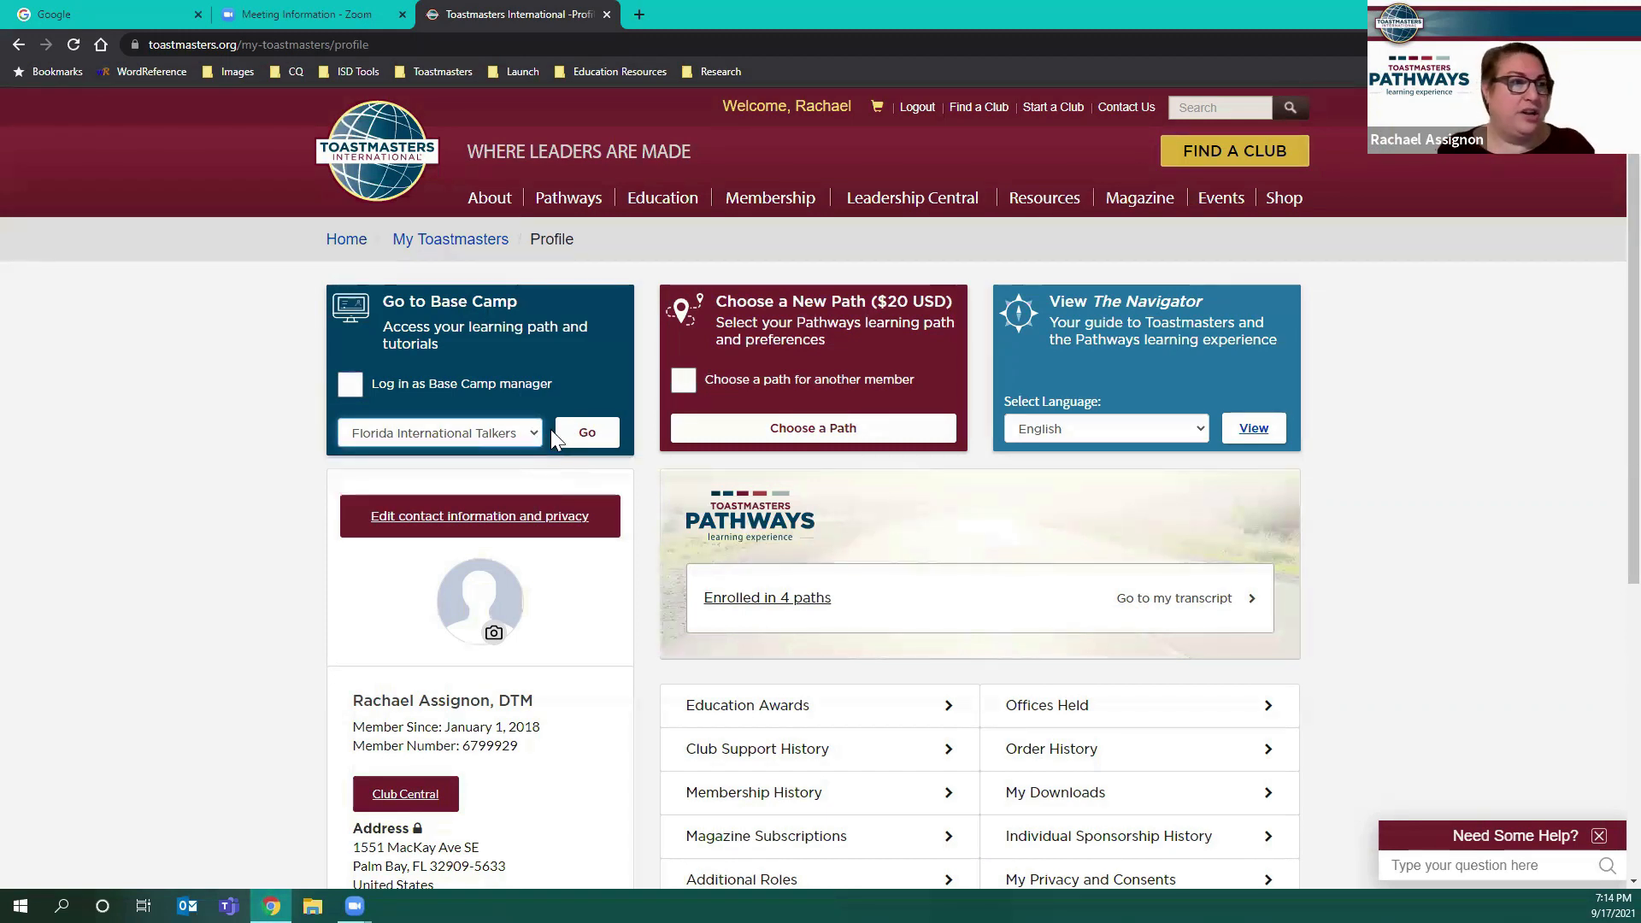
Step: Enter Pathways Base Camp for Florida International Talkers, reaching its welcome page
{"action": "left_click", "coordinate": [587, 433]}
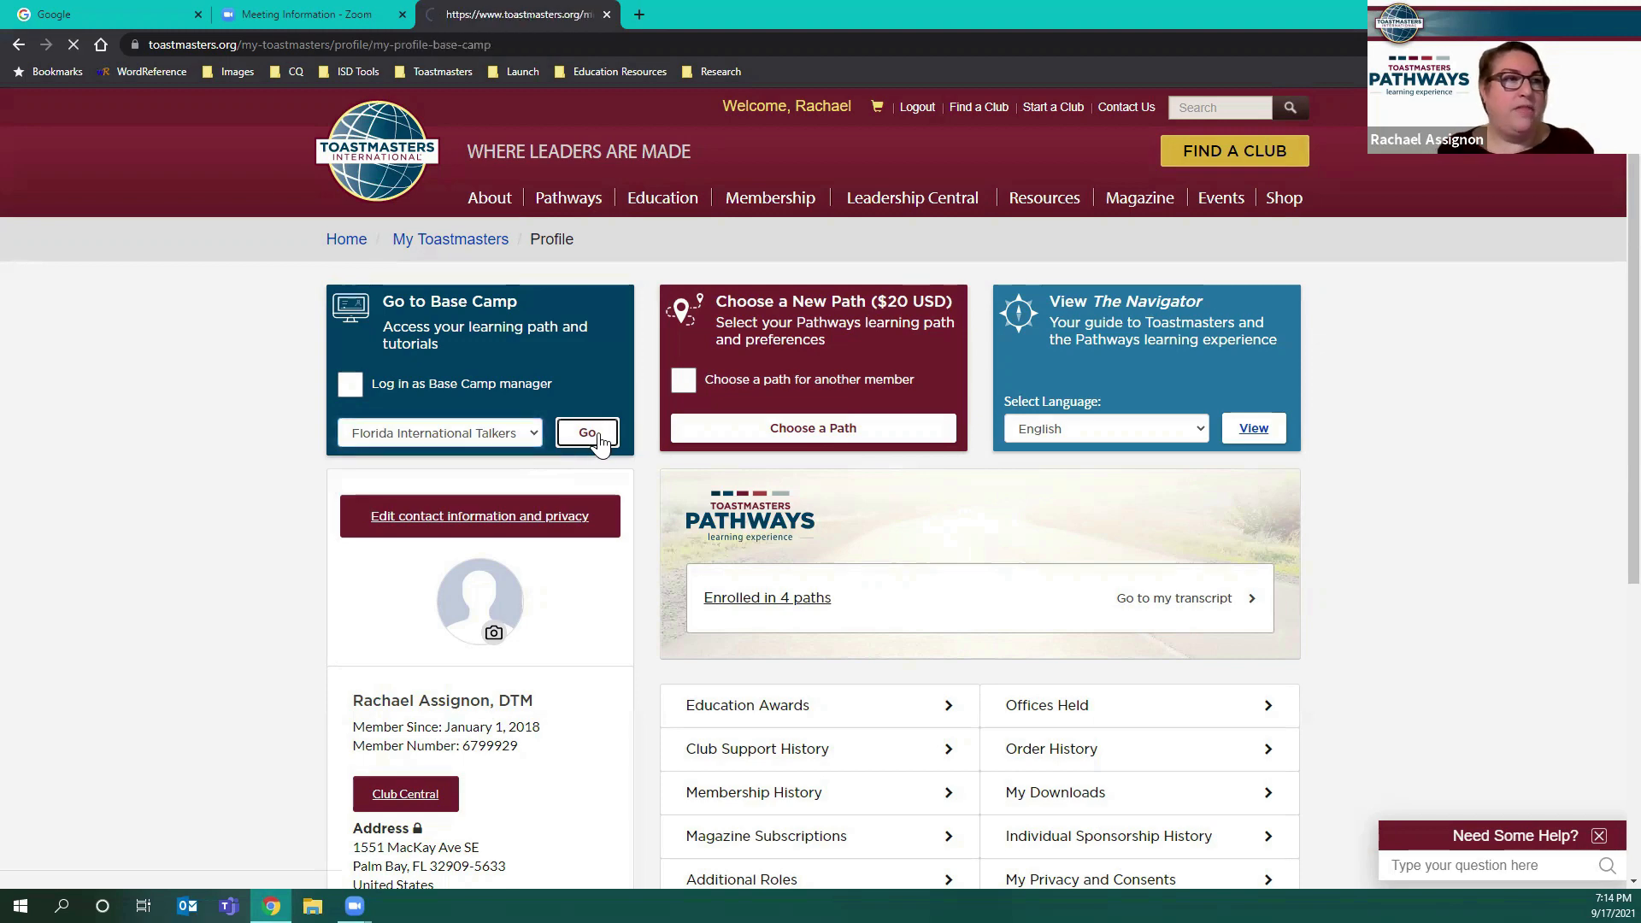
{"action": "left_click", "coordinate": [587, 433]}
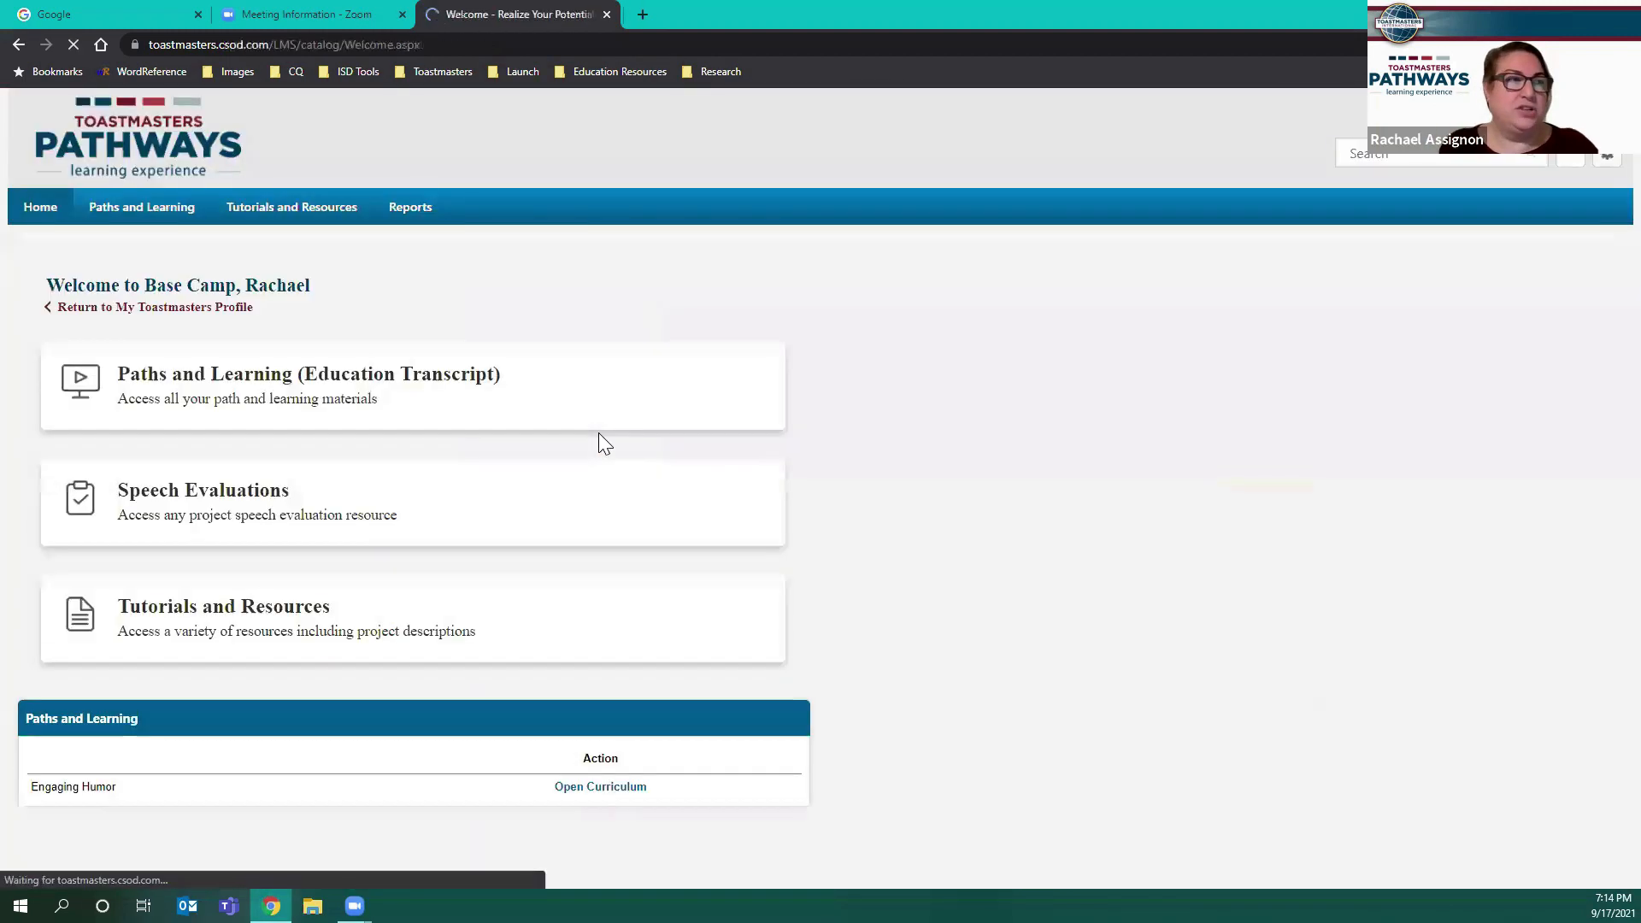